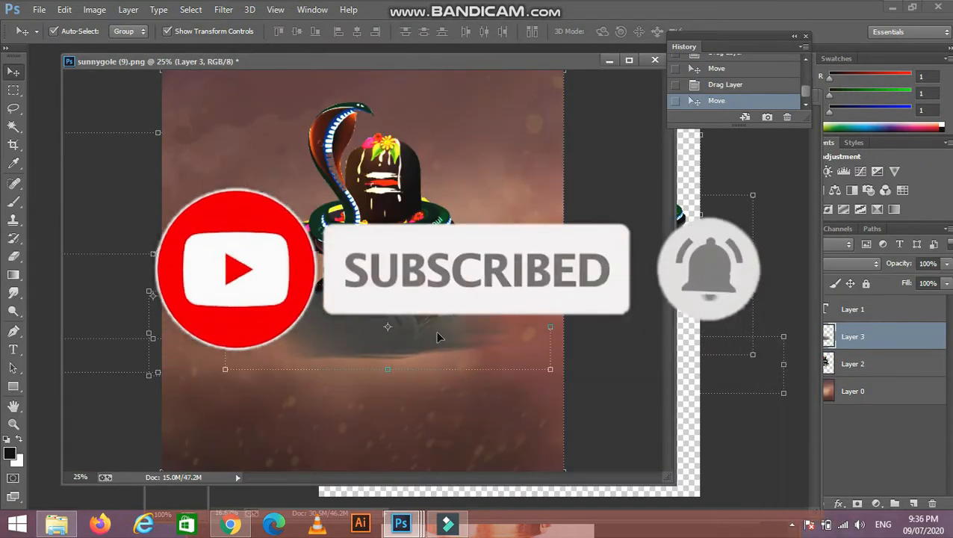
# Step: Bring up the file browser on the aafext folder to pick another poster image
pyautogui.click(851, 364)
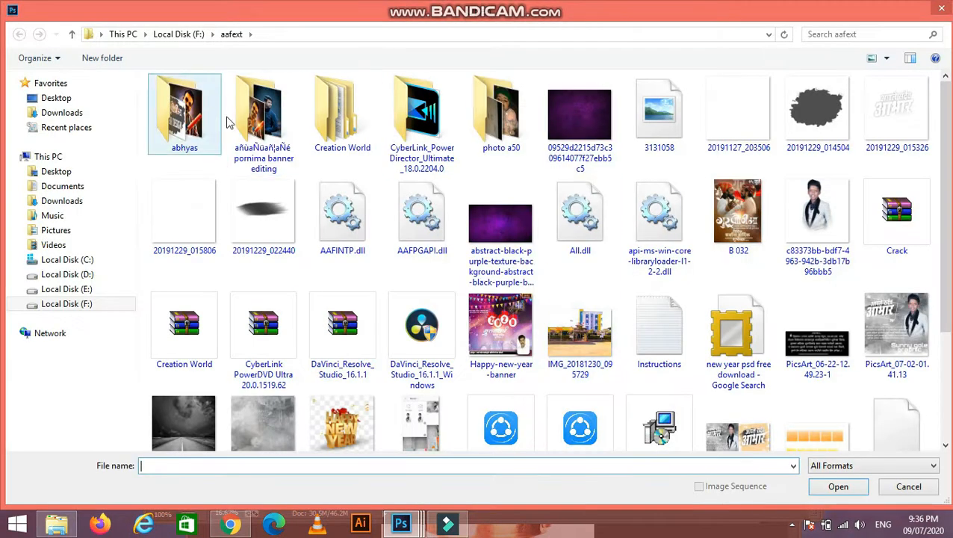
# Step: Open sunnygole (3) from the banner editing folder as a glowing orange light layer
pyautogui.doubleClick(263, 112)
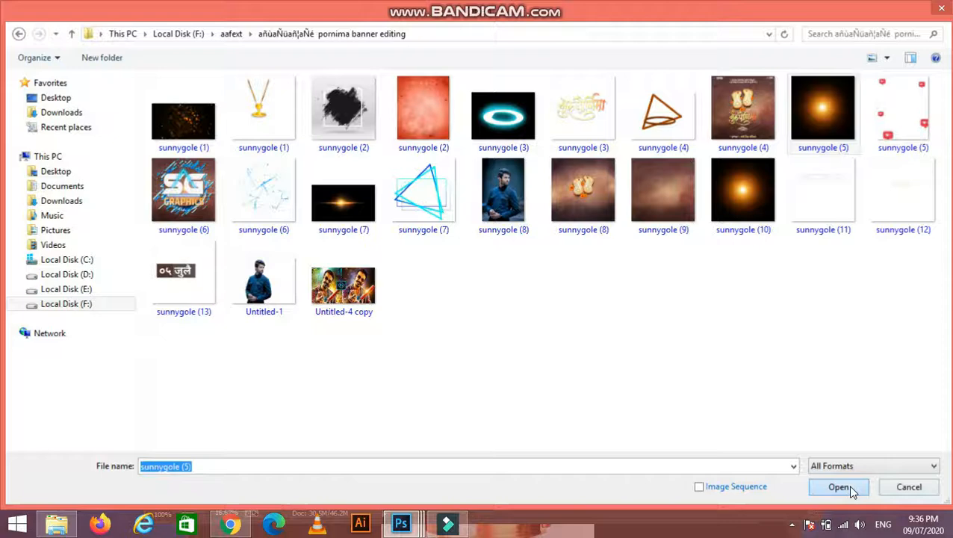
pyautogui.click(838, 487)
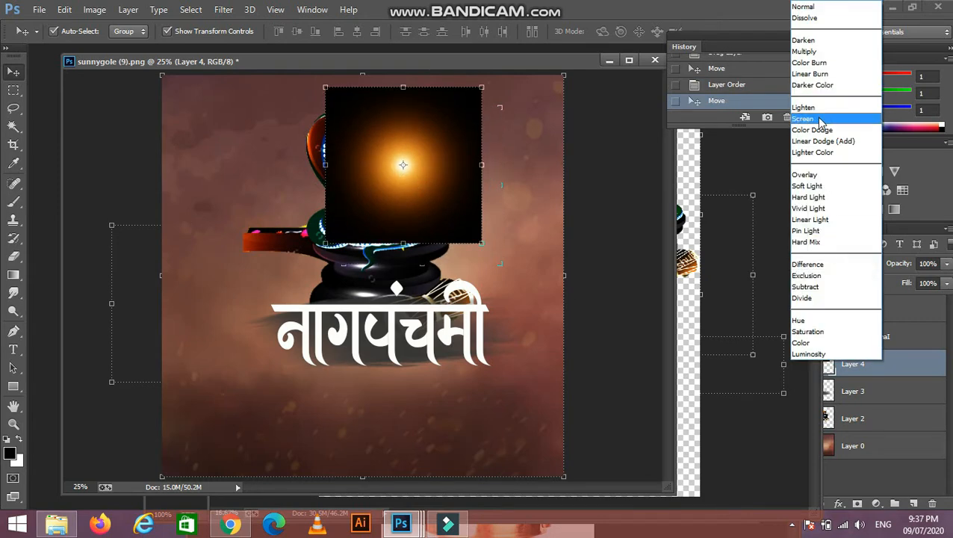
# Step: Blend the orange glow with Screen mode and scale it to shine over the shivling top
pyautogui.click(803, 118)
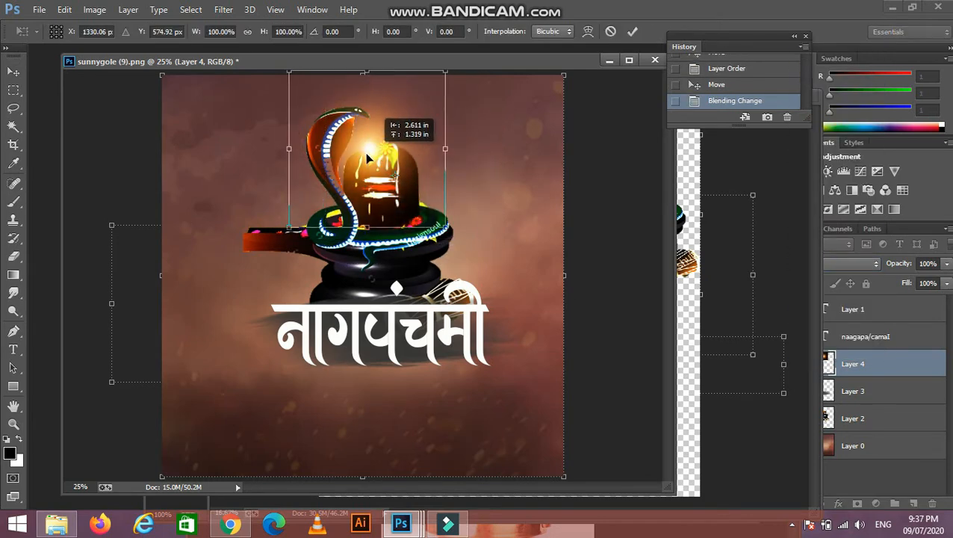
pyautogui.moveTo(366, 157); pyautogui.dragTo(353, 170)
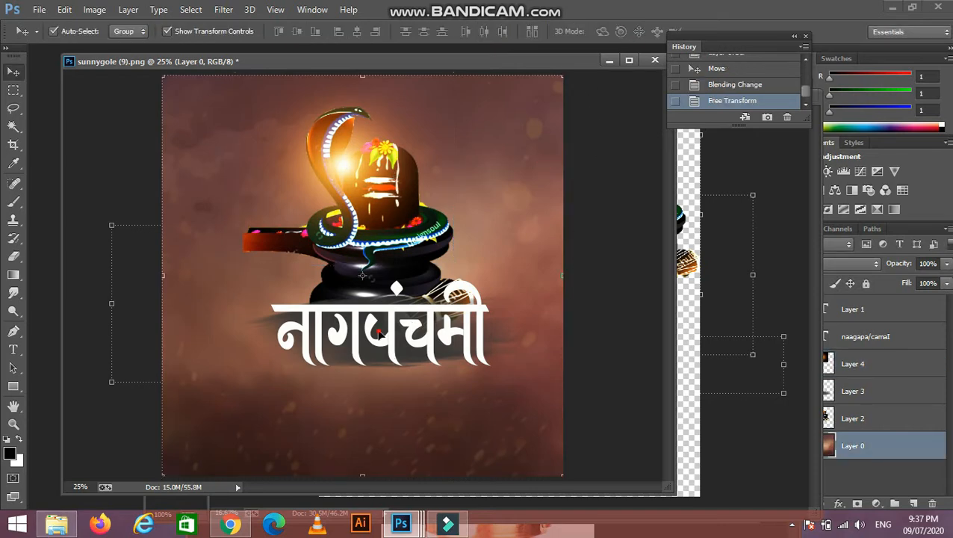
# Step: Place the white greeting lines under the title and an enlarged two-line Marathi quote top-right
pyautogui.moveTo(381, 331); pyautogui.dragTo(396, 309)
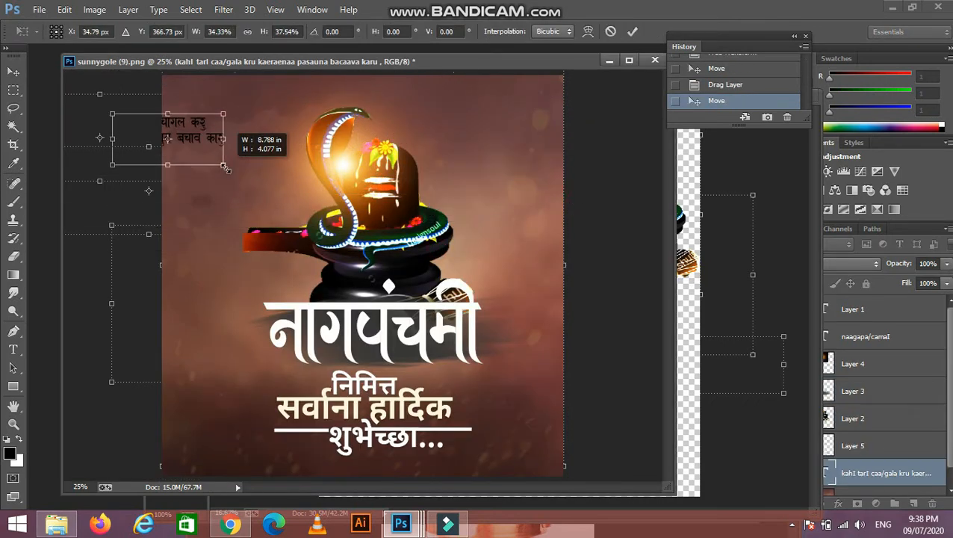
pyautogui.moveTo(194, 137); pyautogui.dragTo(489, 123)
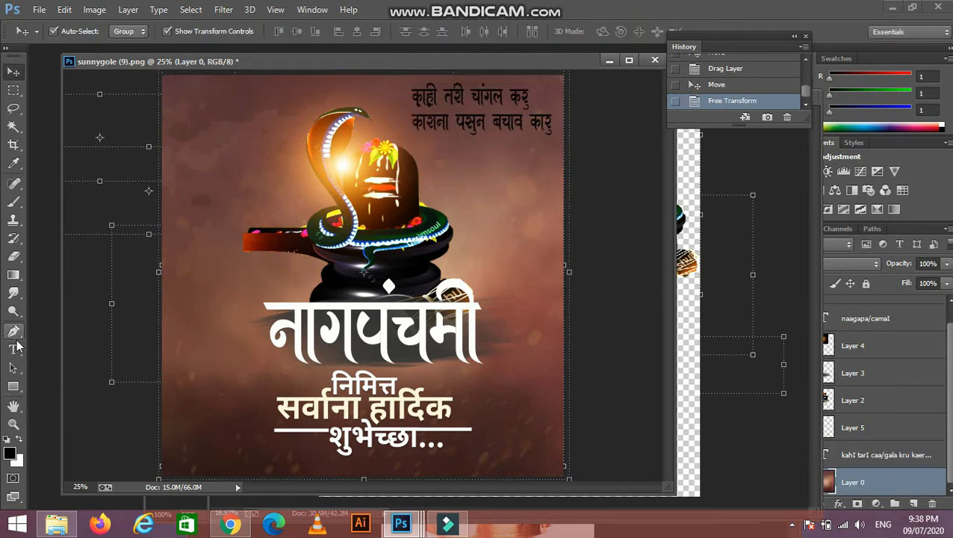
pyautogui.click(475, 31)
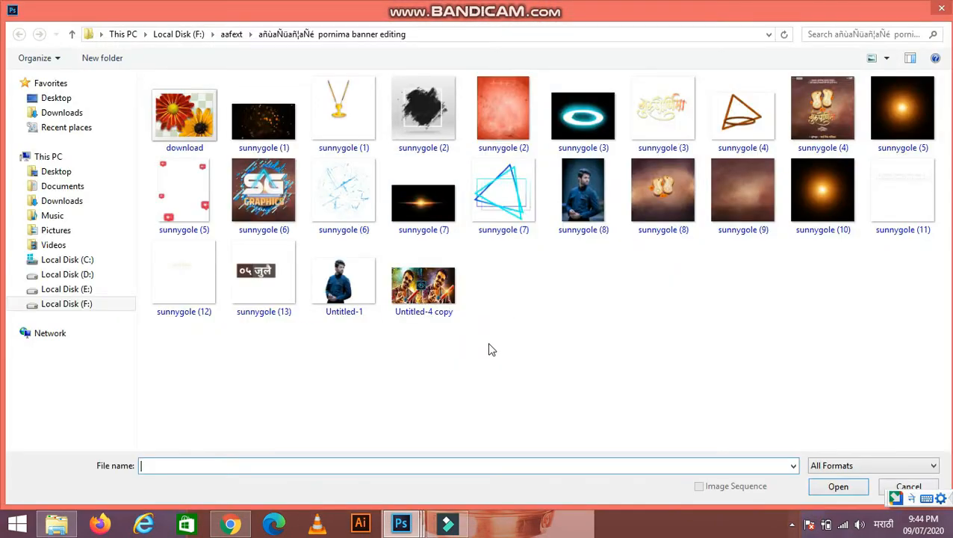
# Step: Open the repeated 'पंचमी' lettering image from the banner editing folder as a new layer
pyautogui.click(838, 486)
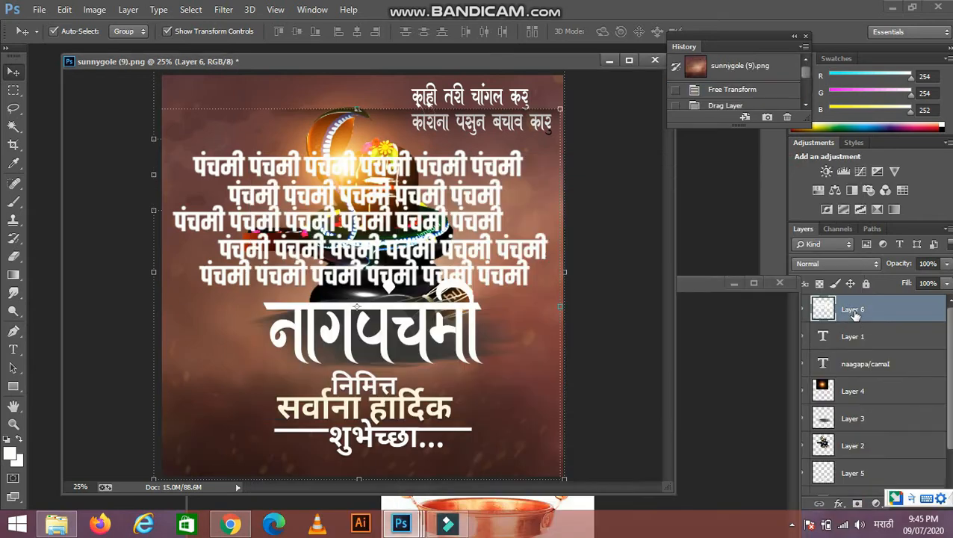
# Step: Spread the repeated पंचमी text rows across the poster's upper half above the title
pyautogui.moveTo(852, 309); pyautogui.dragTo(851, 445)
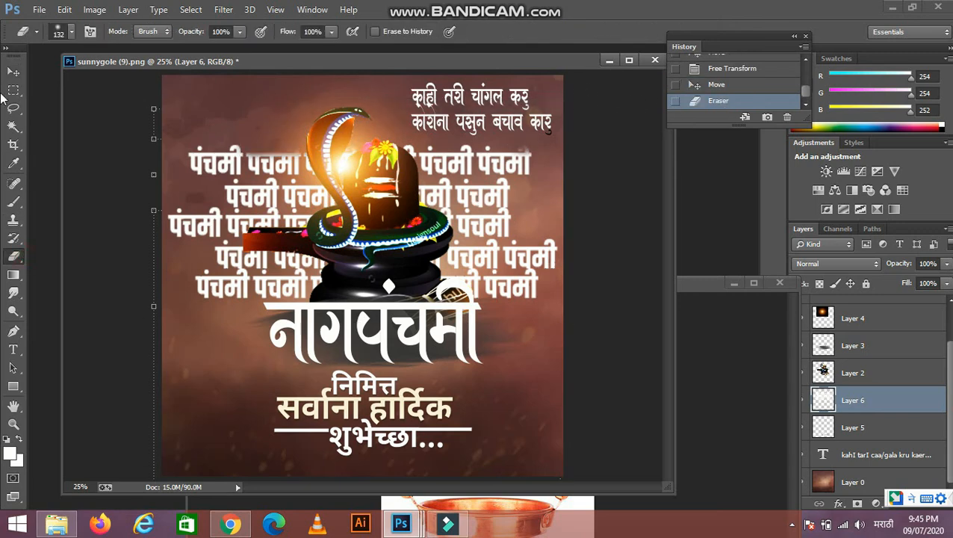
# Step: Leave the erased पंचमी pattern behind the cobra and shivling and return to the Move tool
pyautogui.click(13, 72)
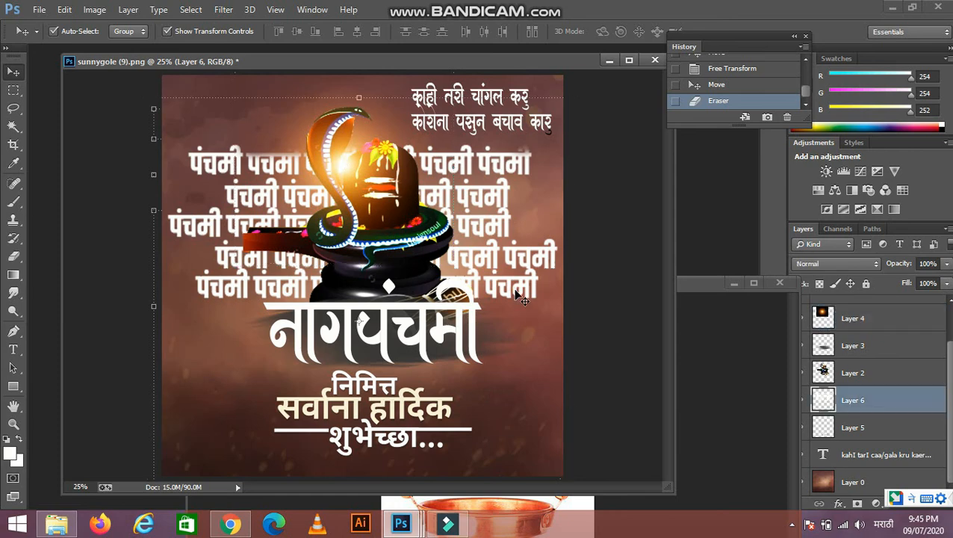